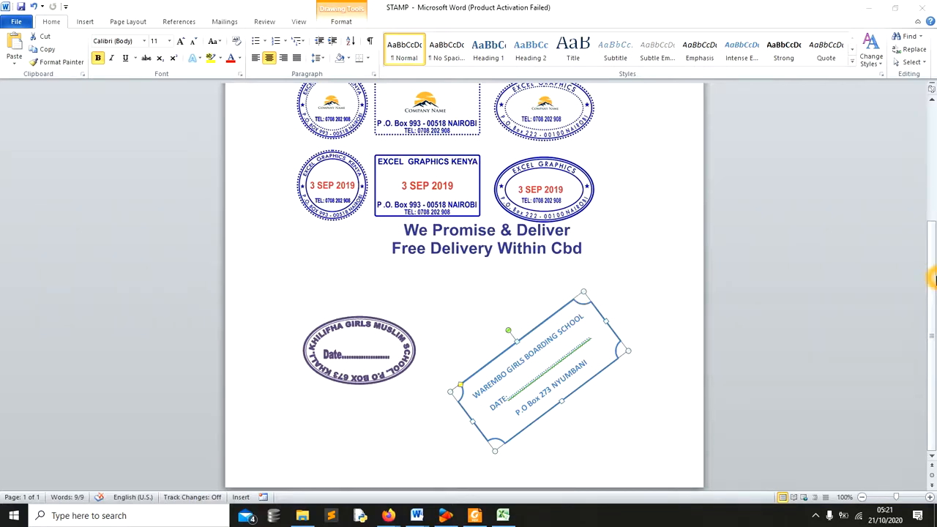
Review the page of stamps, then browse the Shapes gallery from the Insert features
scroll(up, 3)
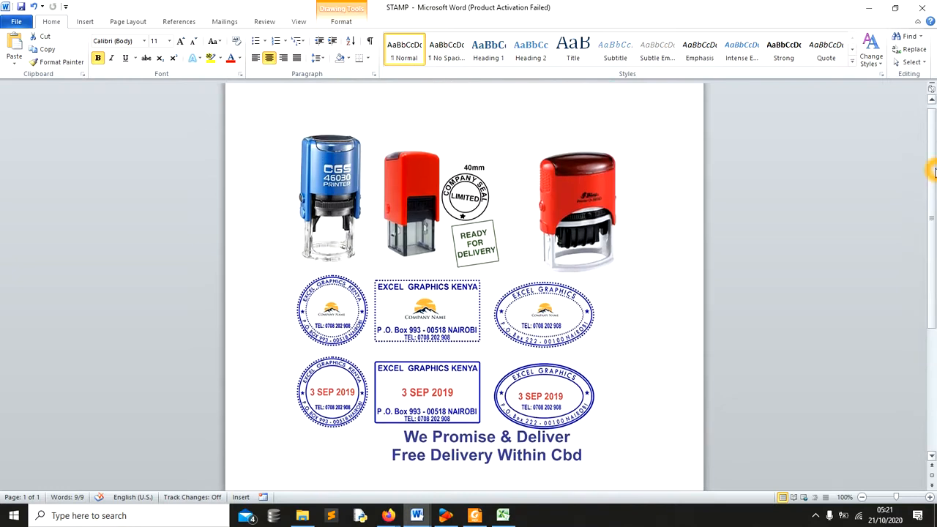
scroll(down, 3)
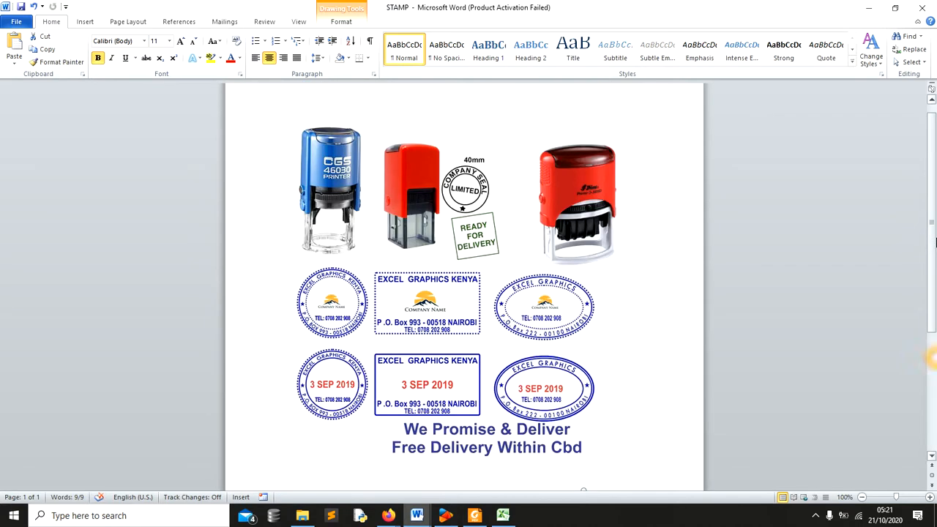
scroll(down, 3)
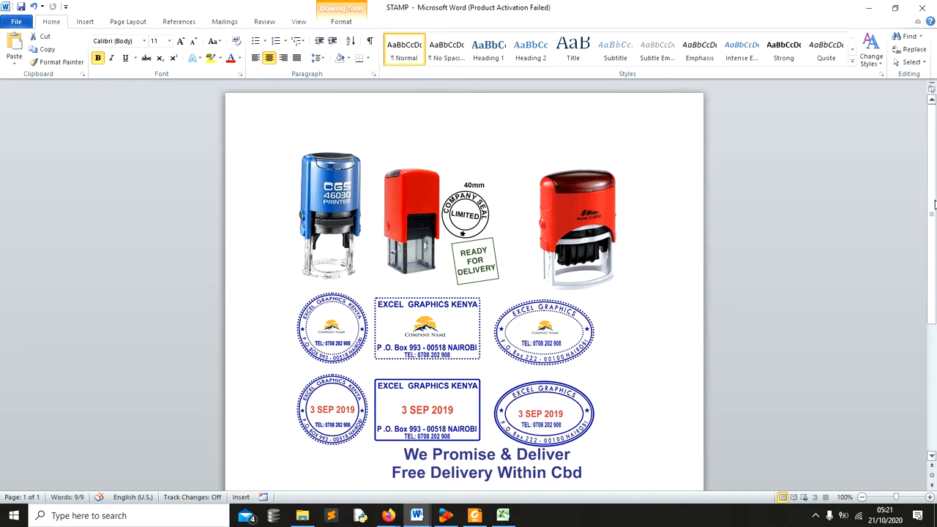
scroll(down, 3)
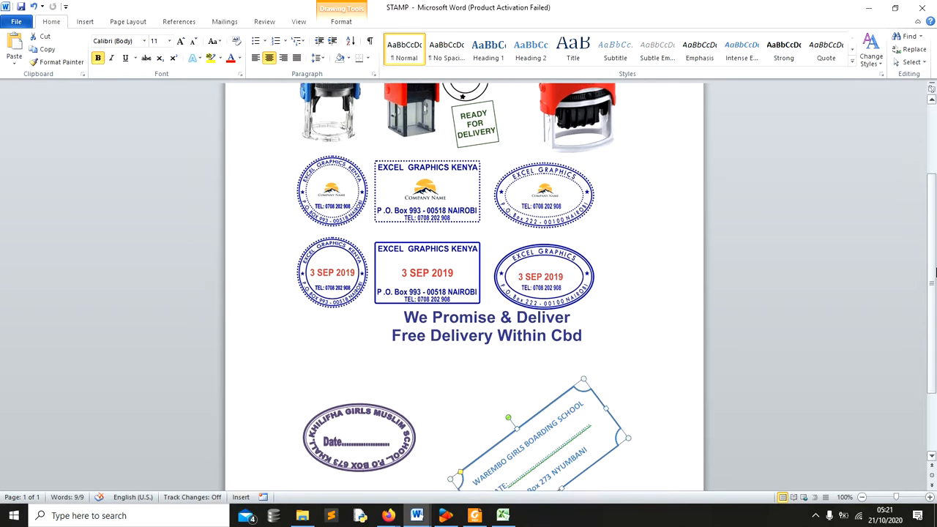
scroll(down, 3)
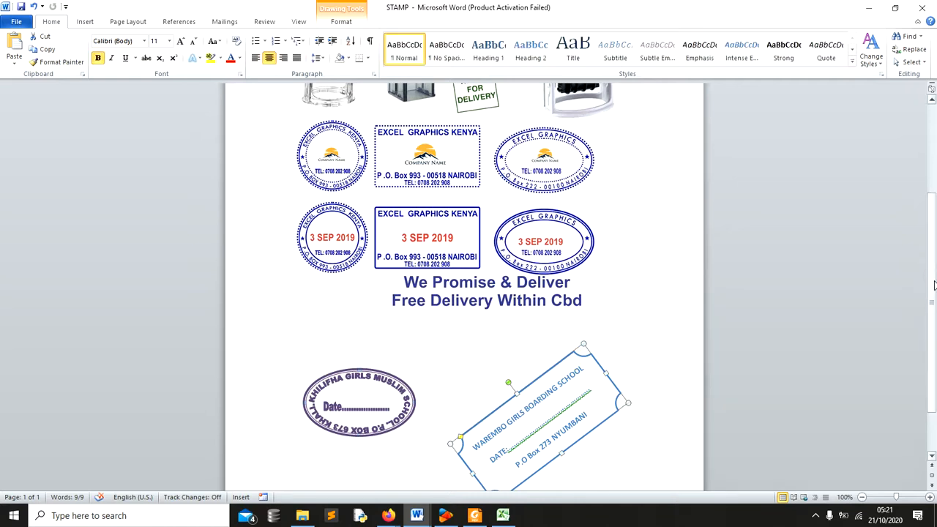
scroll(down, 3)
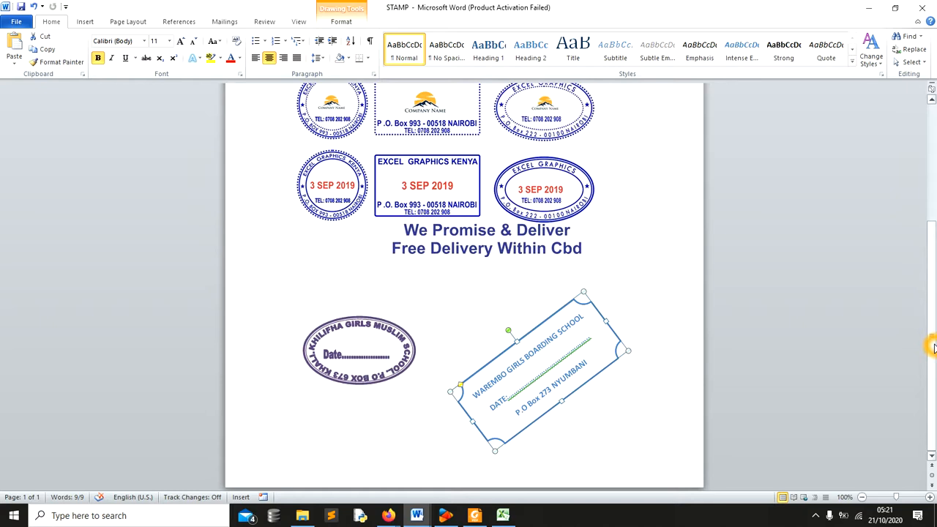
mouse_move(491, 149)
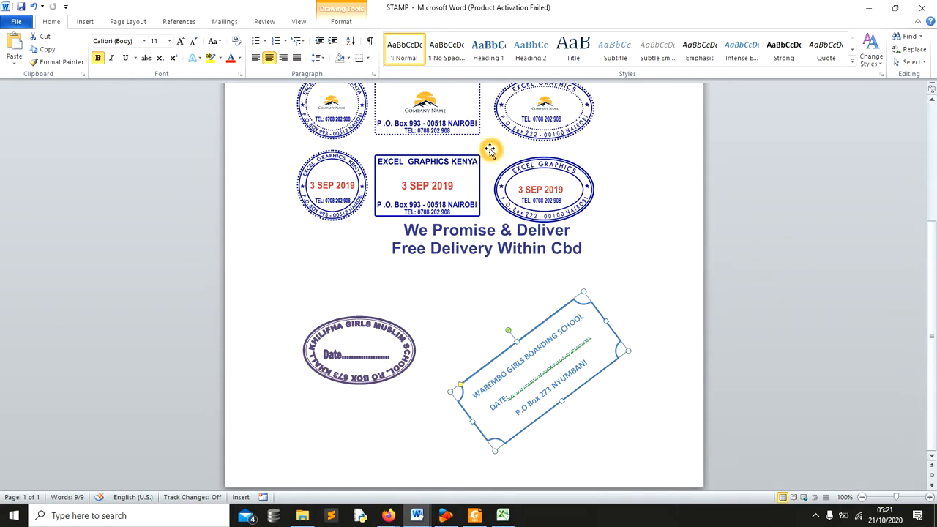
mouse_move(467, 144)
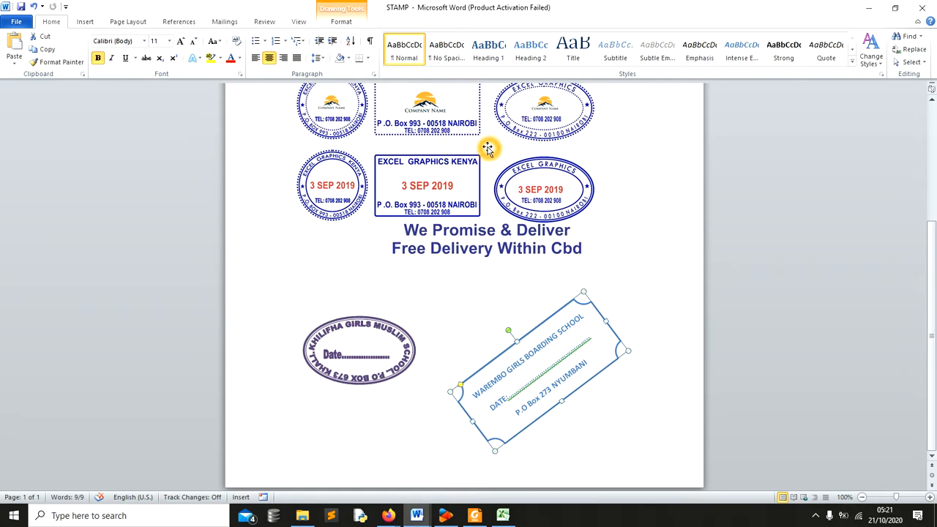
mouse_move(267, 160)
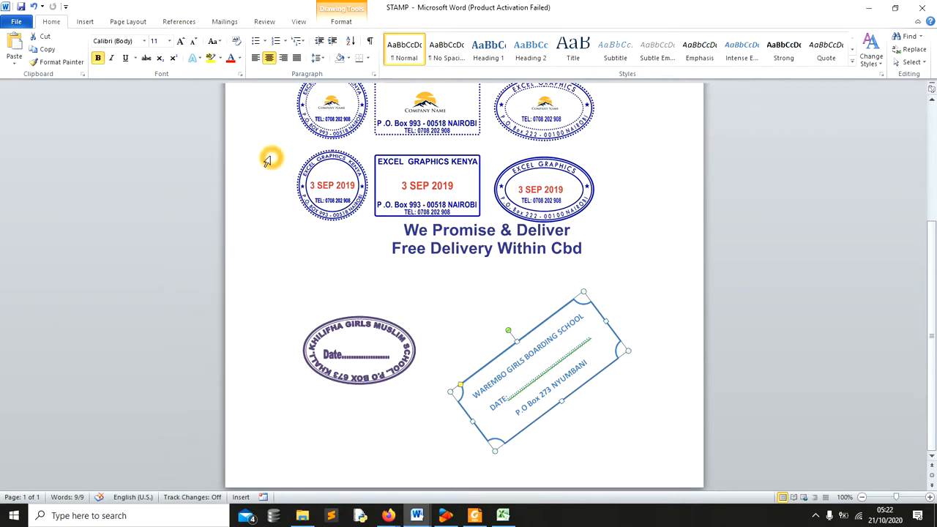
click(85, 22)
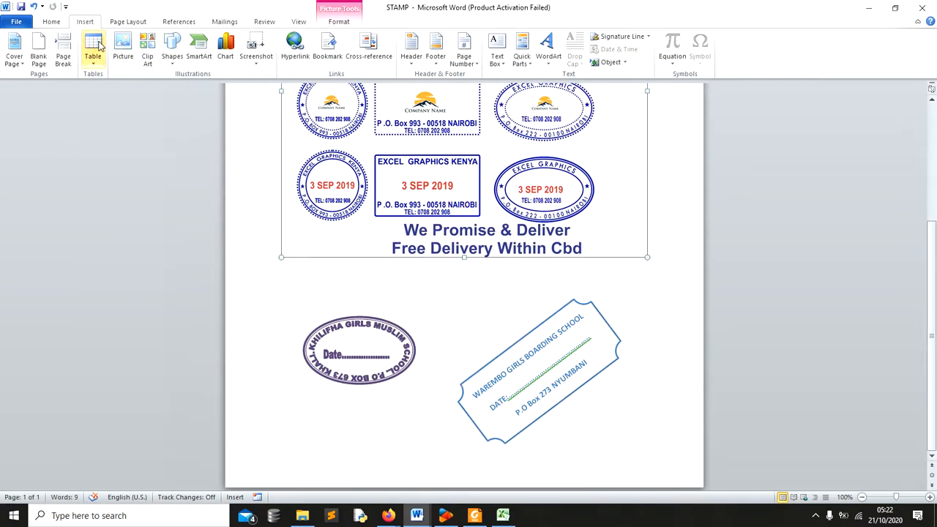
click(171, 47)
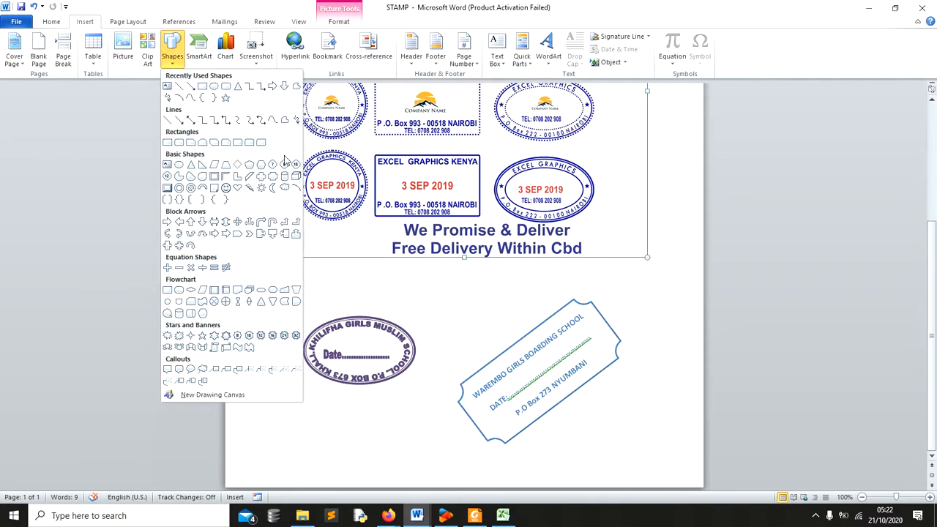
mouse_move(234, 187)
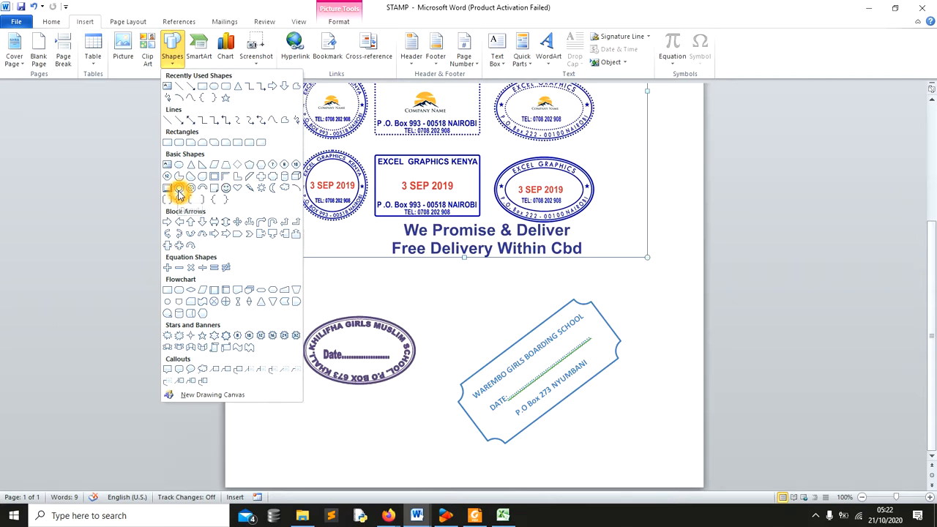
mouse_move(300, 300)
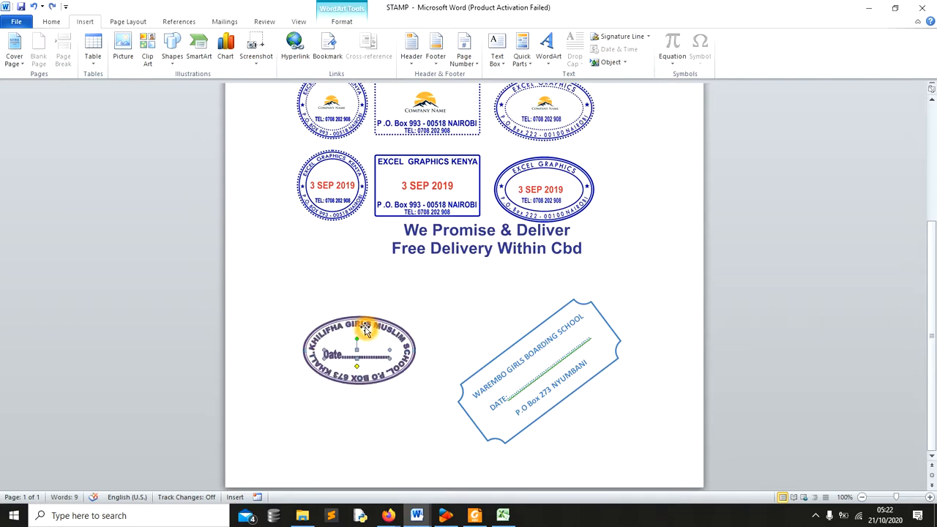
Select the oval girls school stamp, then the ticket-shaped boarding school stamp for formatting
click(358, 349)
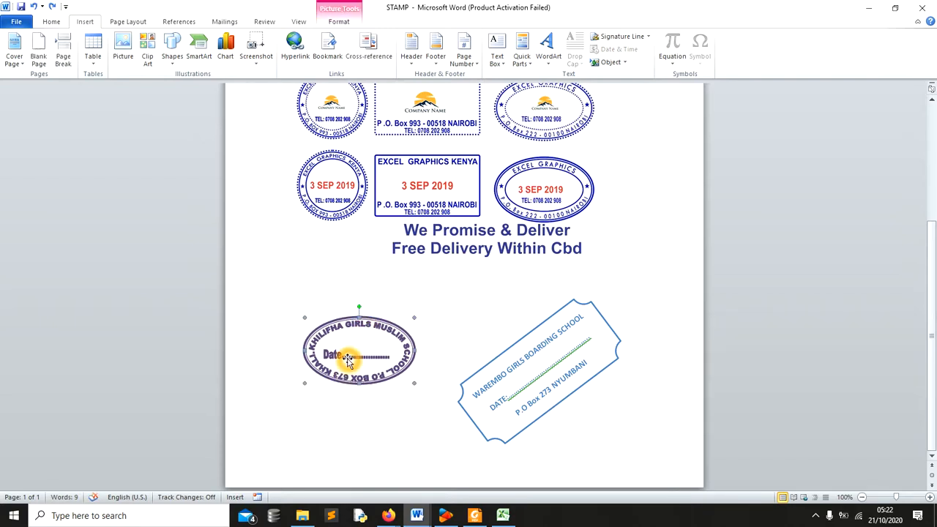
right_click(350, 358)
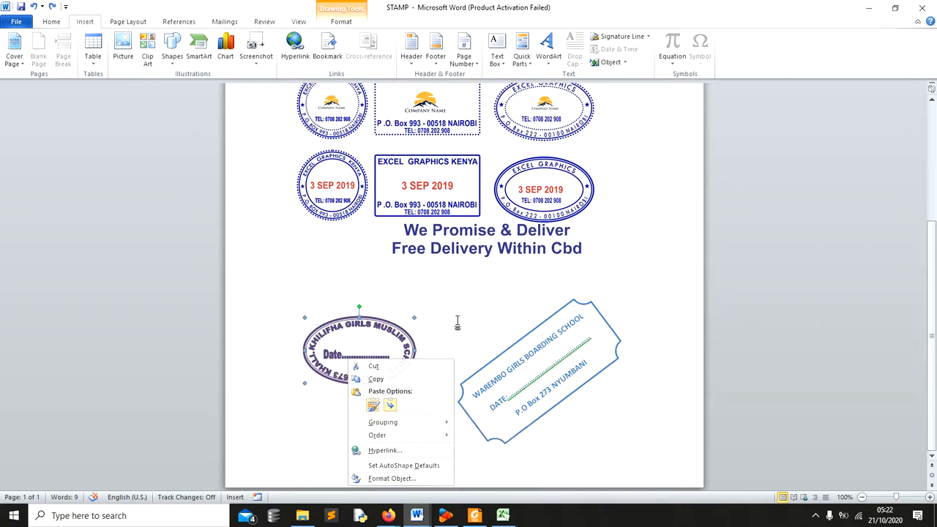
click(542, 174)
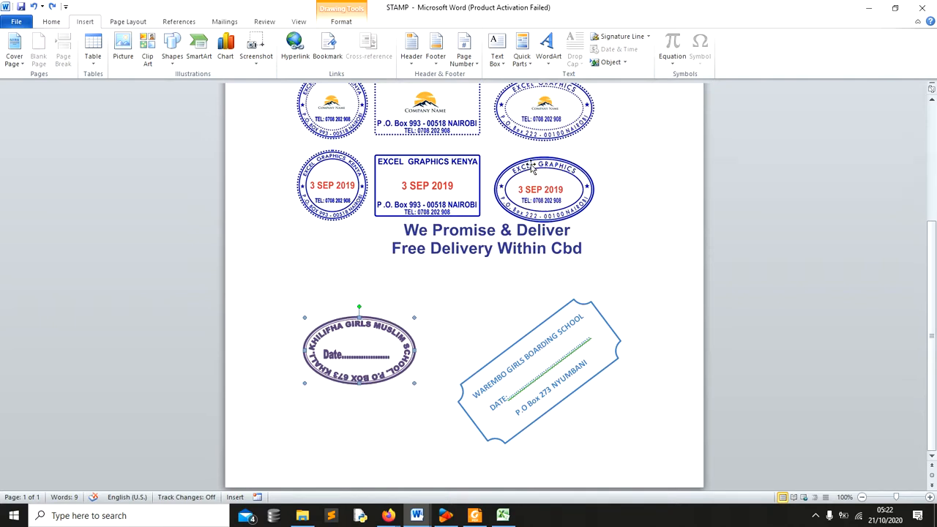
mouse_move(351, 329)
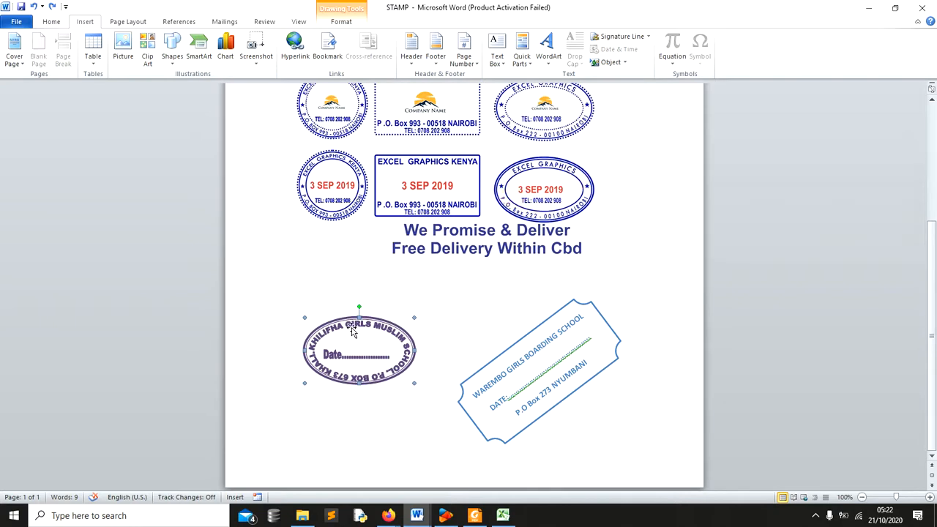
click(357, 356)
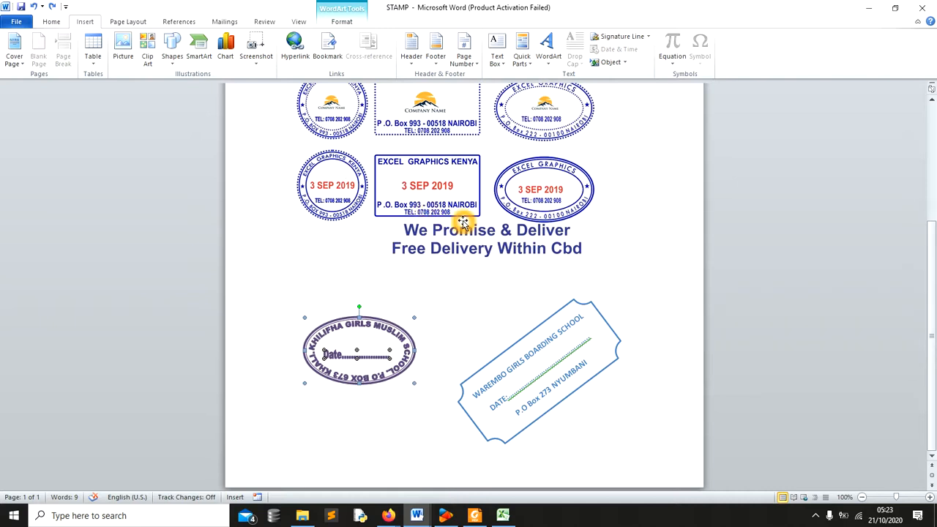
mouse_move(524, 336)
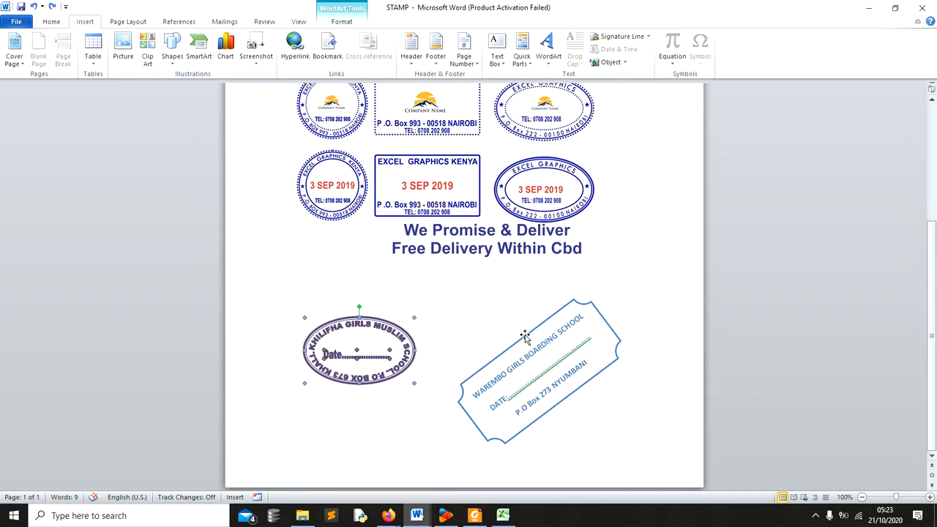
right_click(524, 337)
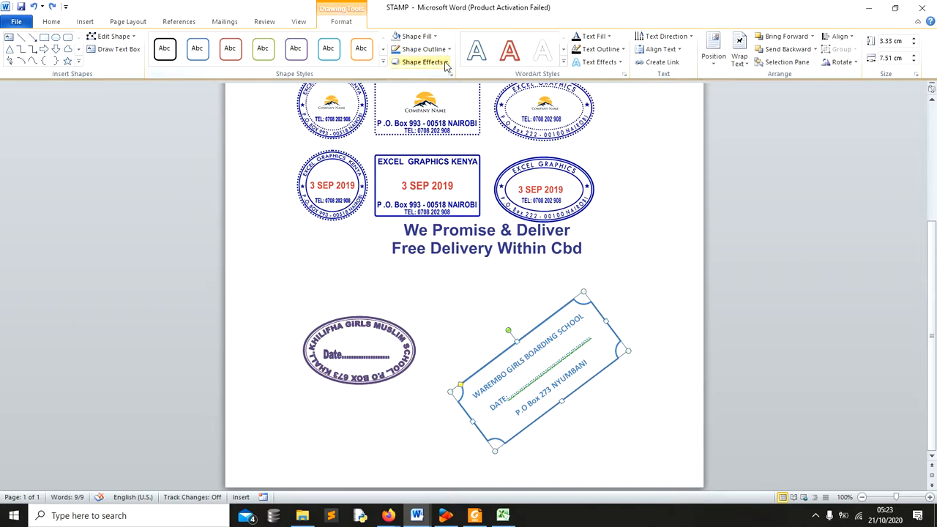
Give the Warembo Girls Boarding School stamp a dashed Shape Outline and reselect it
click(415, 35)
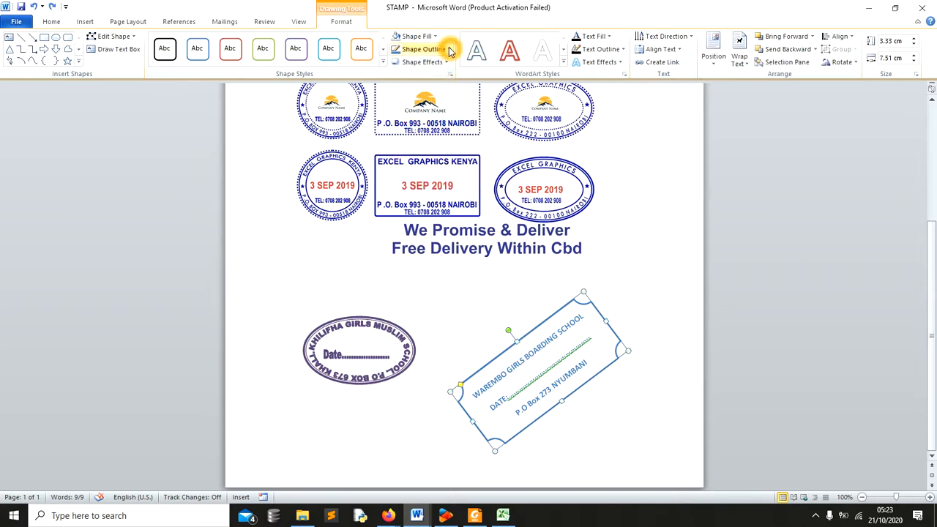
click(424, 49)
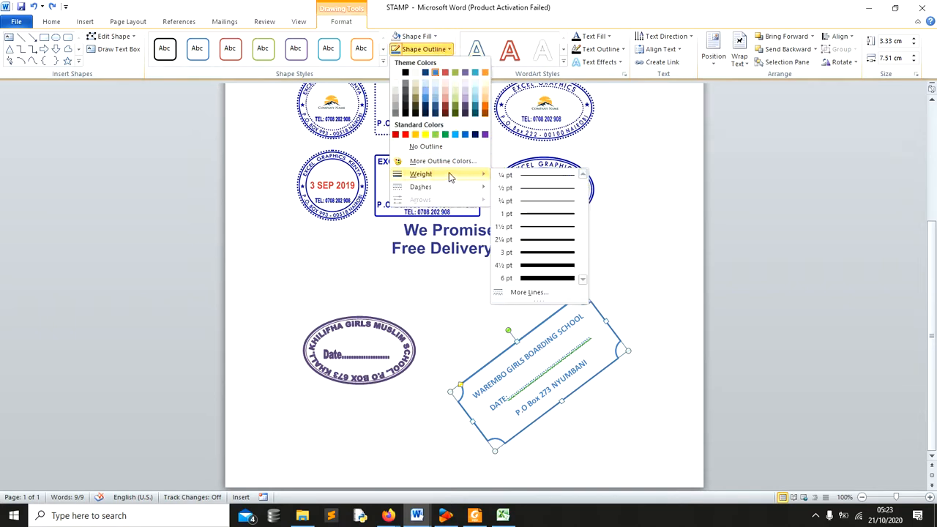
mouse_move(485, 199)
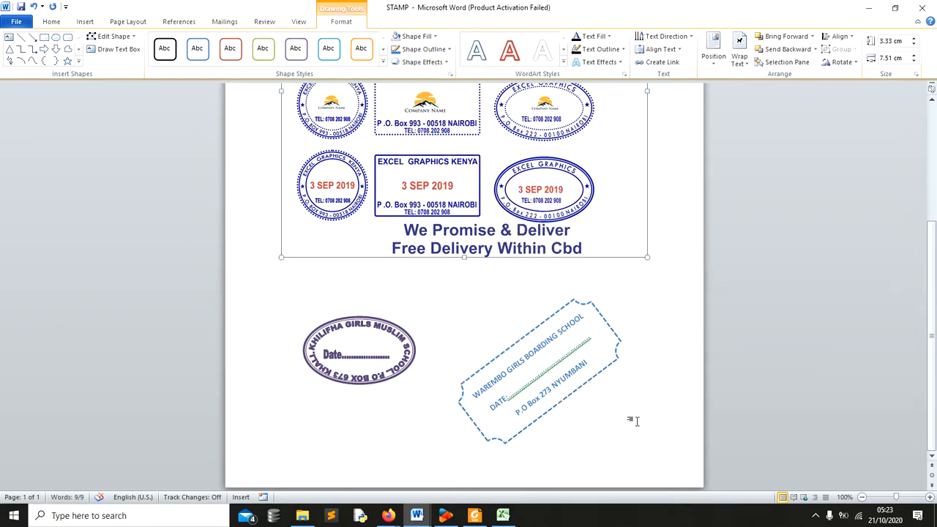
click(586, 322)
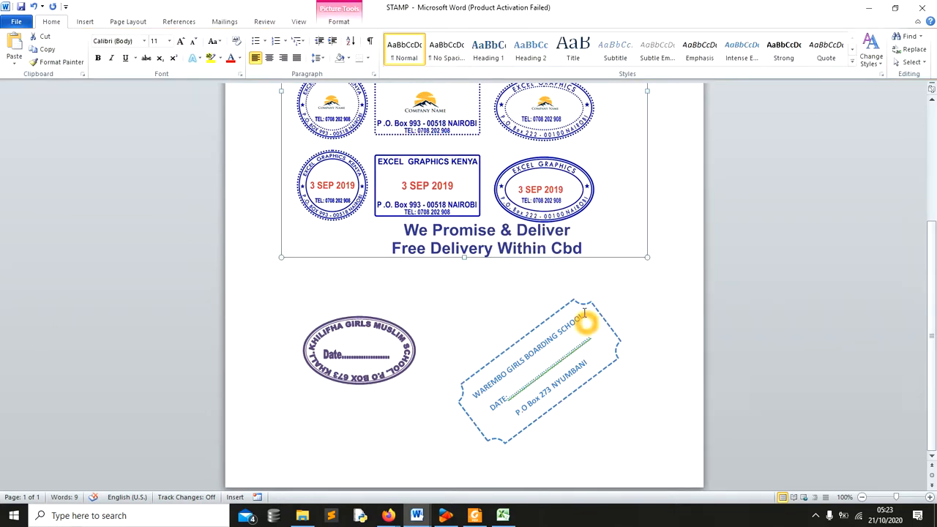
click(573, 306)
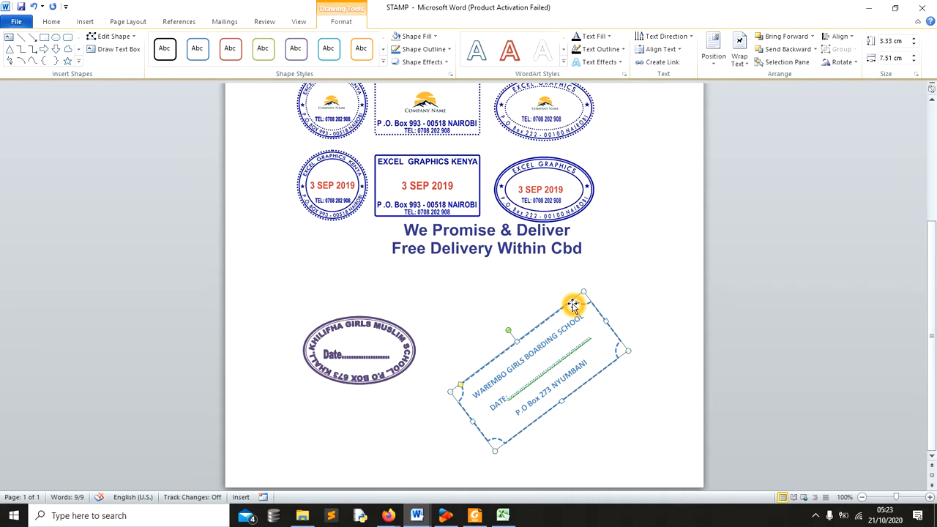
mouse_move(622, 240)
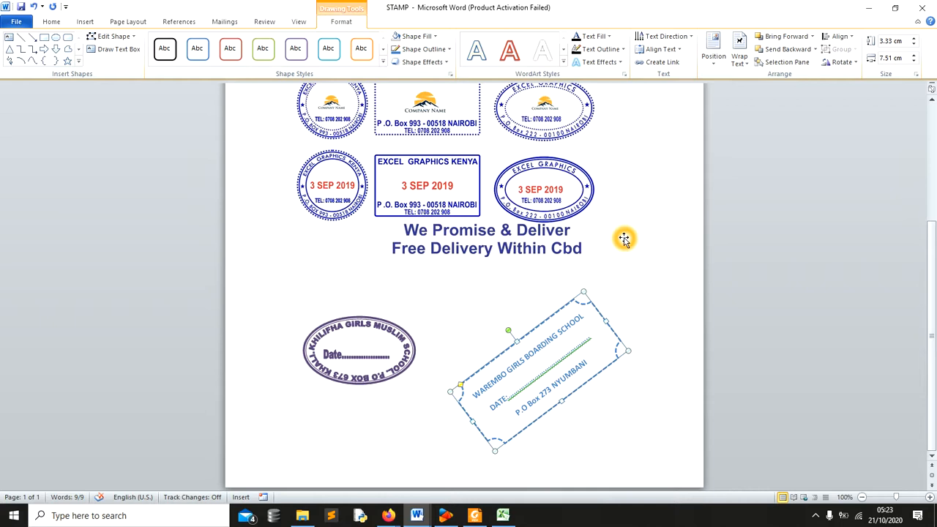
mouse_move(497, 506)
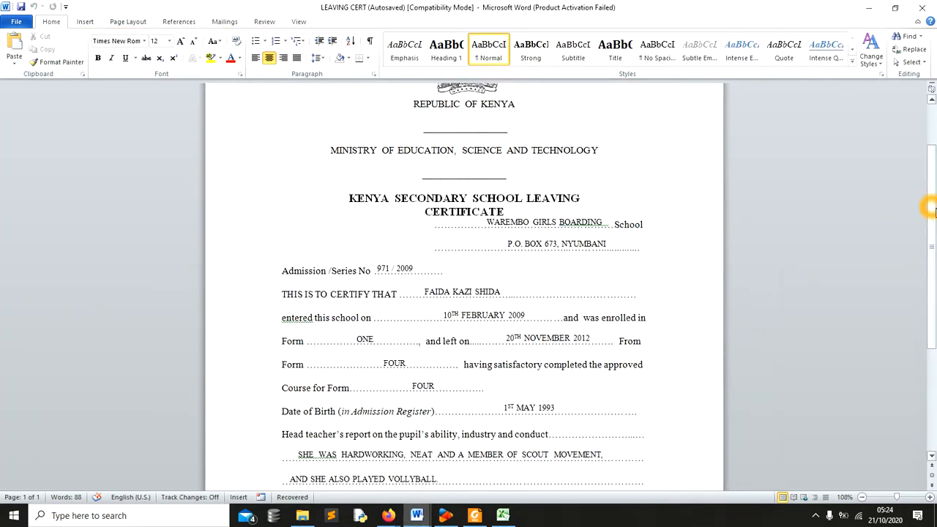
scroll(down, 3)
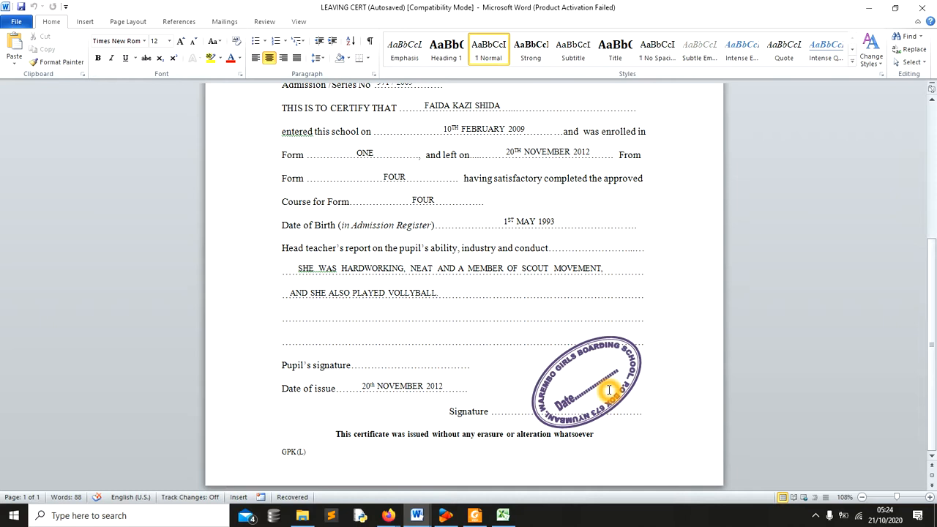
mouse_move(933, 327)
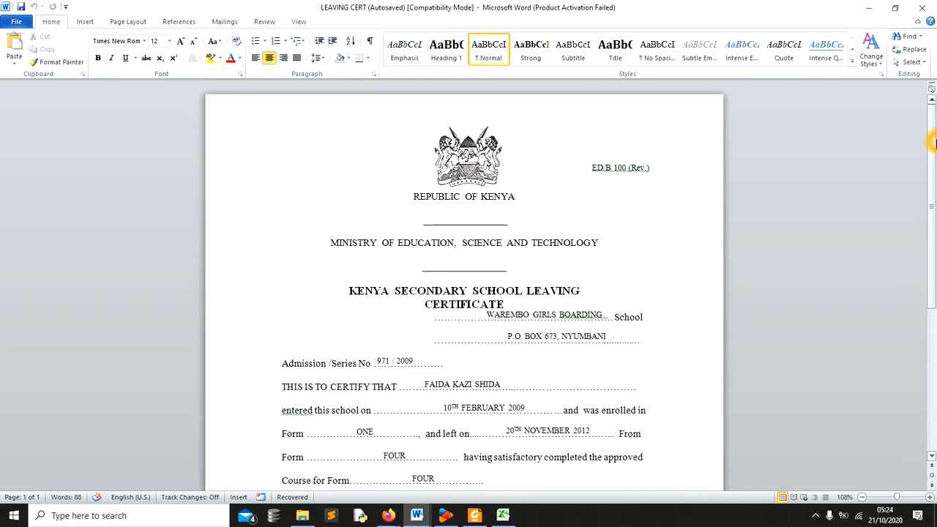
scroll(down, 3)
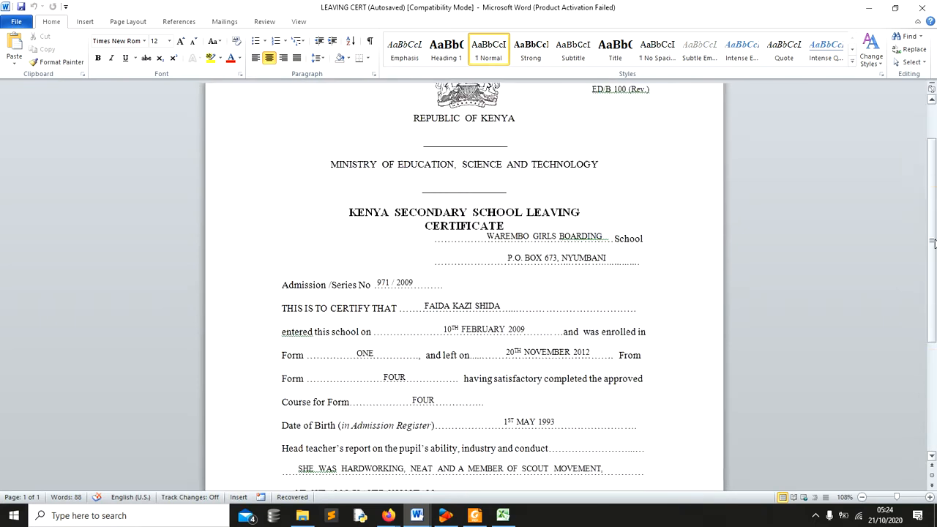
scroll(down, 3)
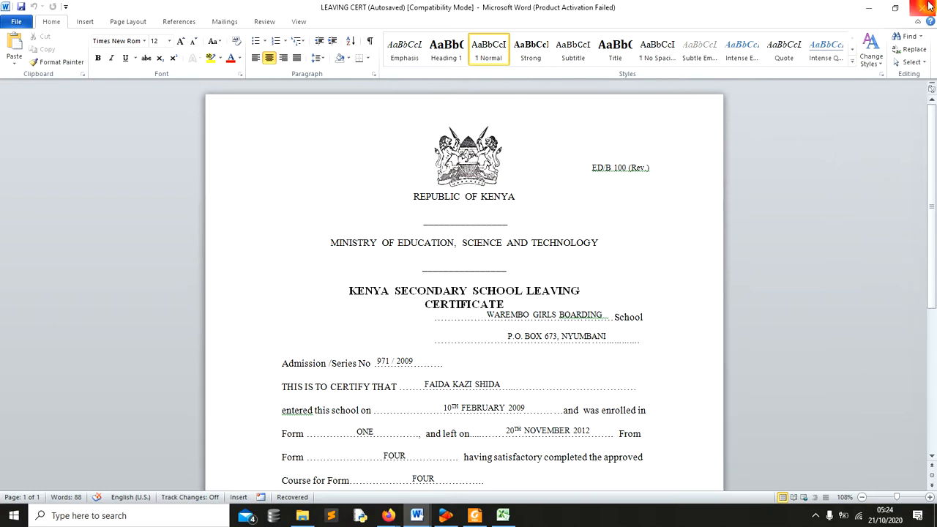
mouse_move(925, 9)
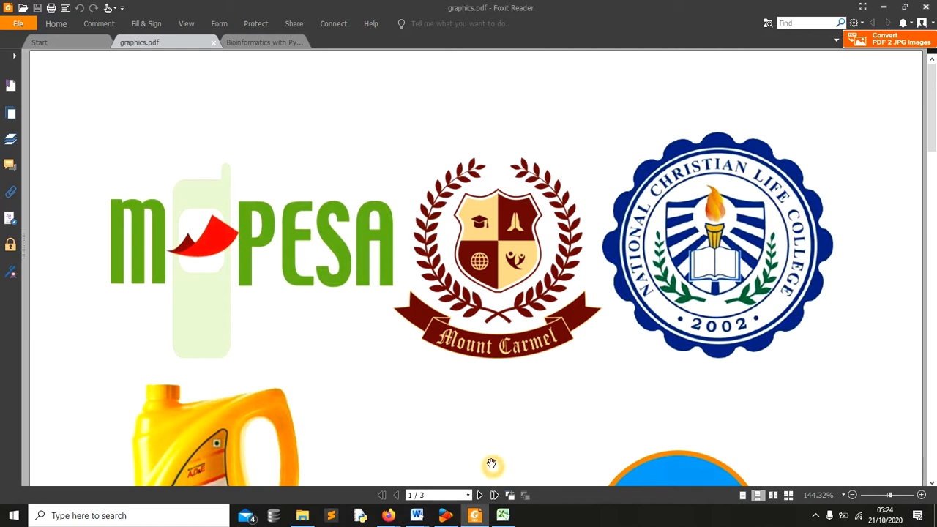
mouse_move(357, 330)
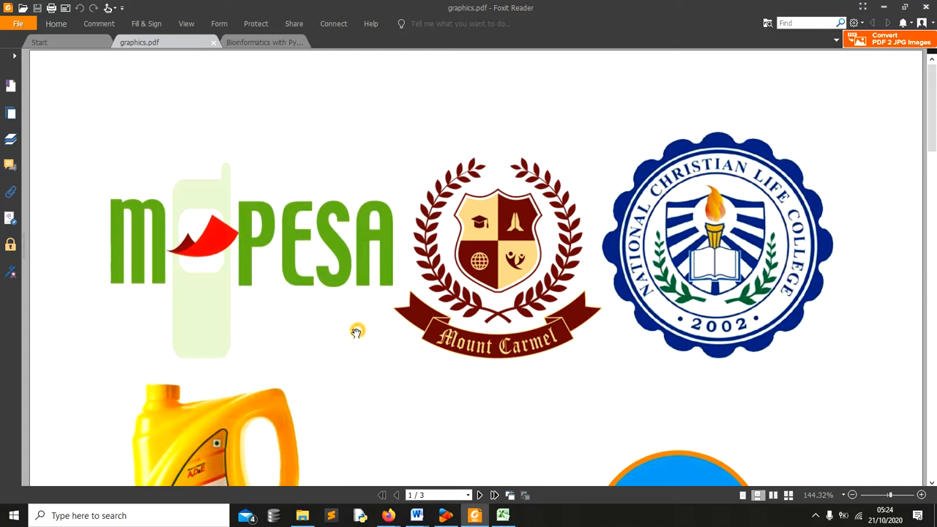
Browse the sample logos in graphics.pdf, then bring up the Bioinformatics with Python Cookbook PDF
scroll(down, 3)
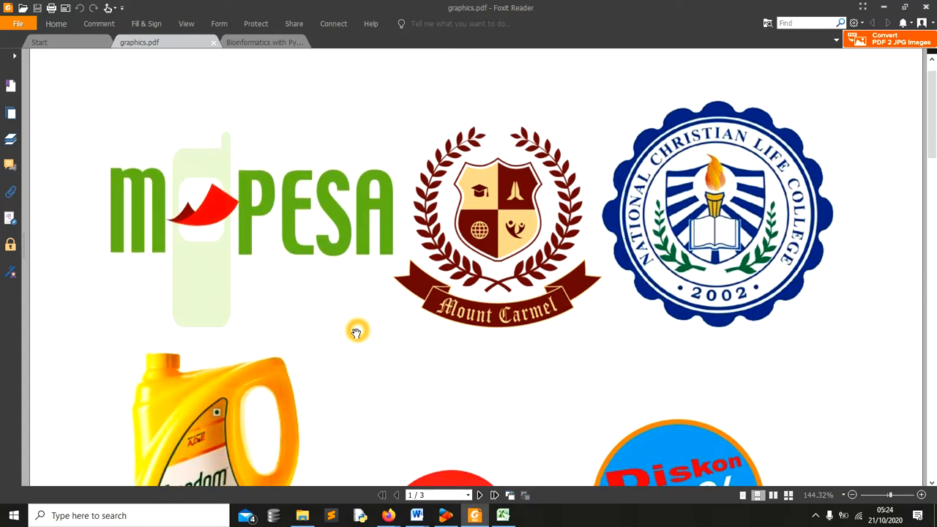
scroll(down, 3)
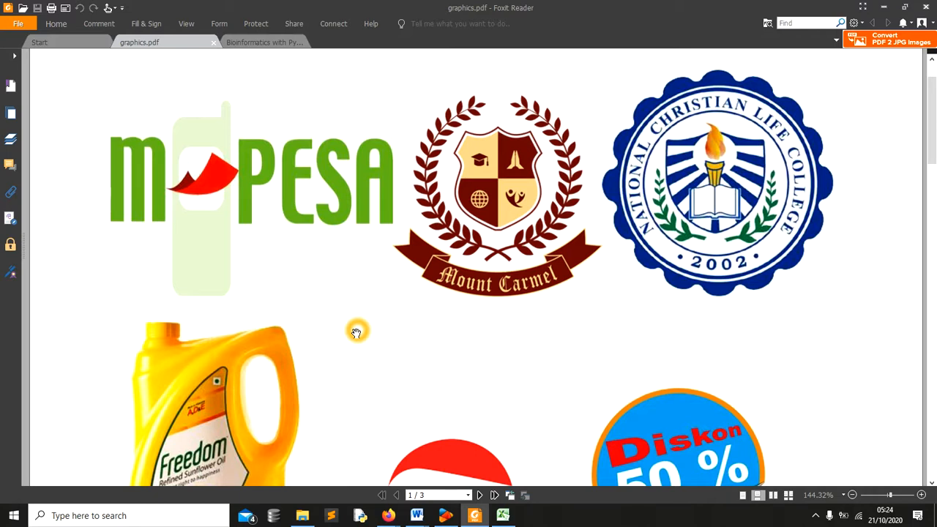
scroll(down, 3)
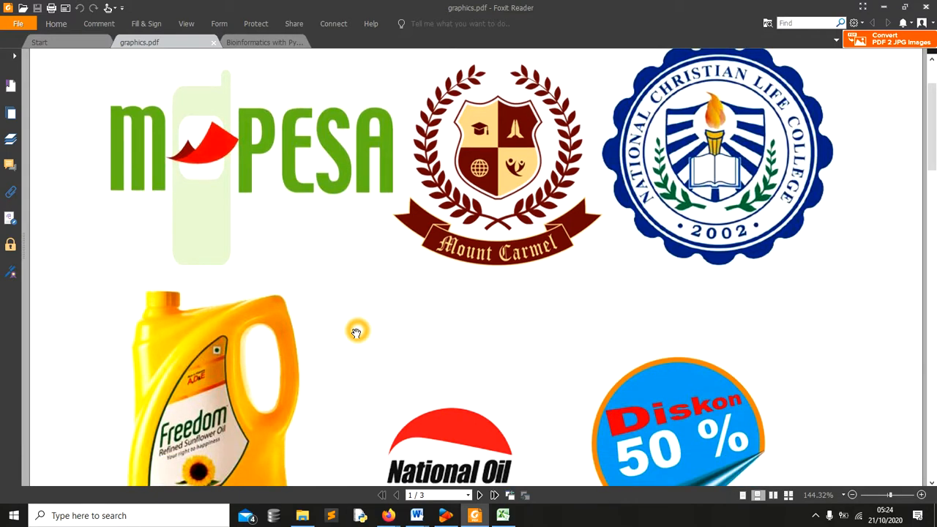
scroll(down, 3)
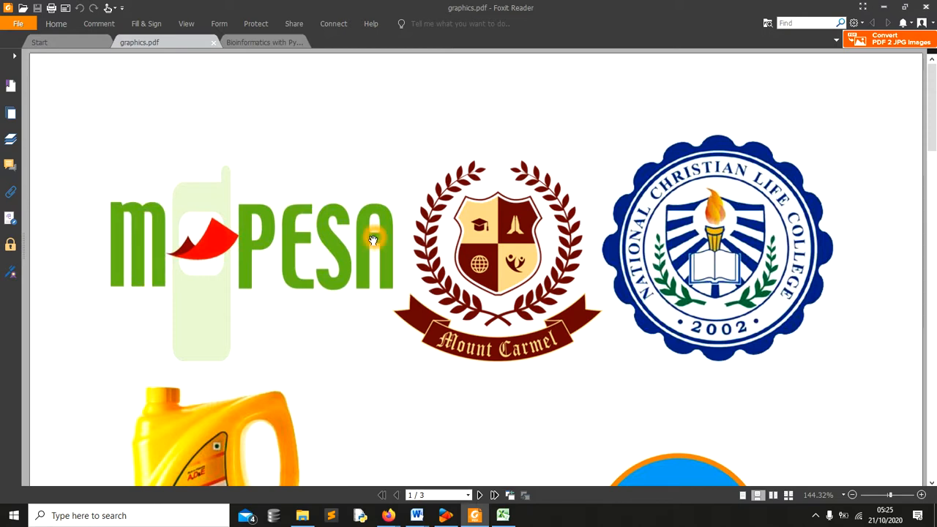
click(246, 41)
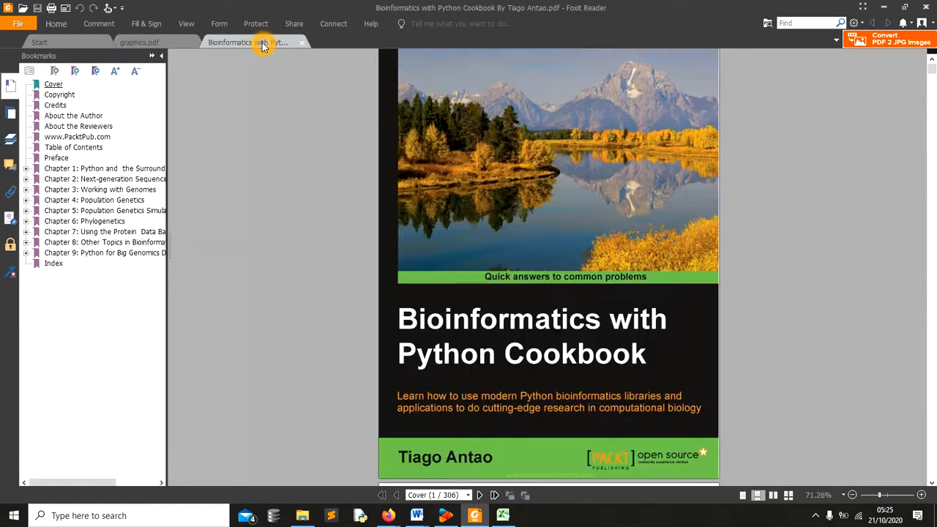
mouse_move(725, 360)
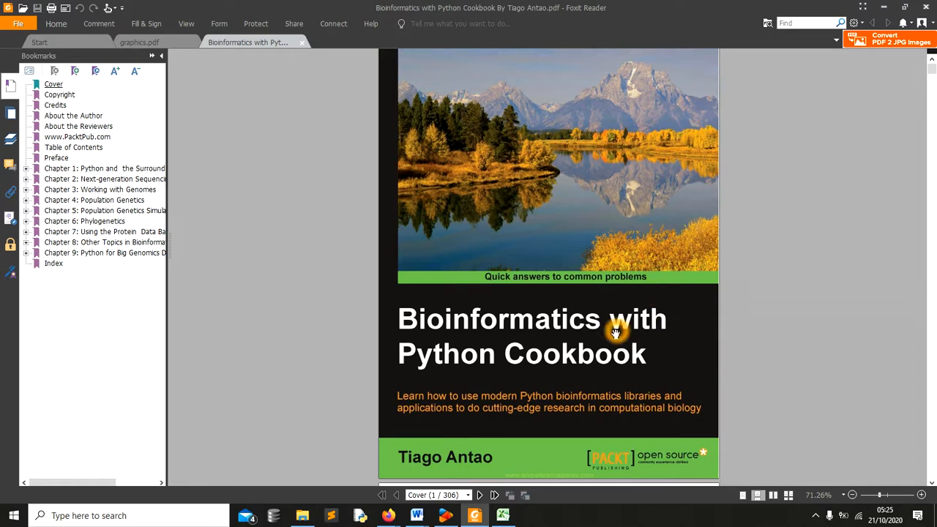
mouse_move(617, 330)
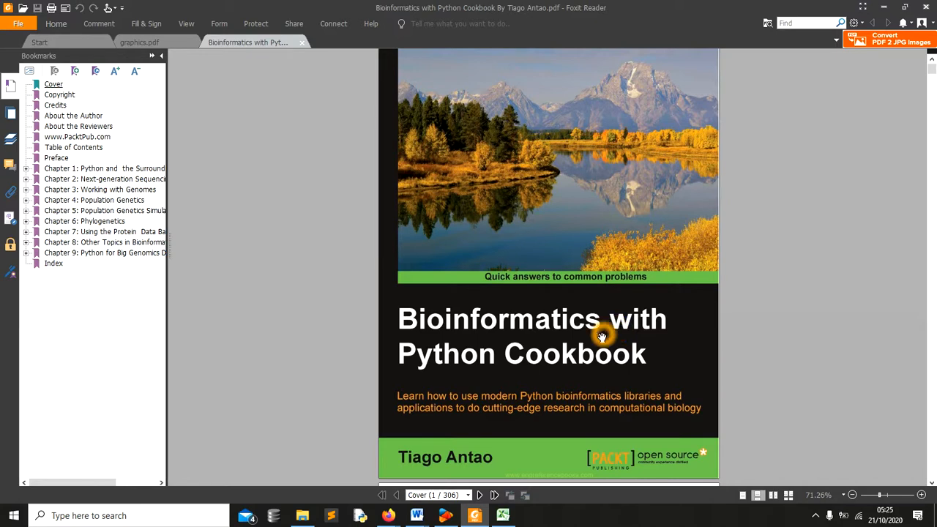
mouse_move(547, 334)
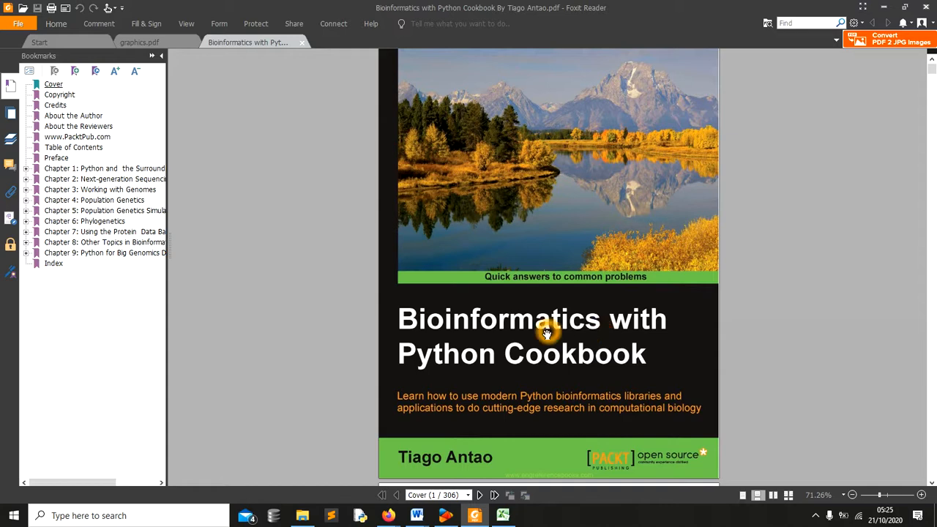
mouse_move(570, 331)
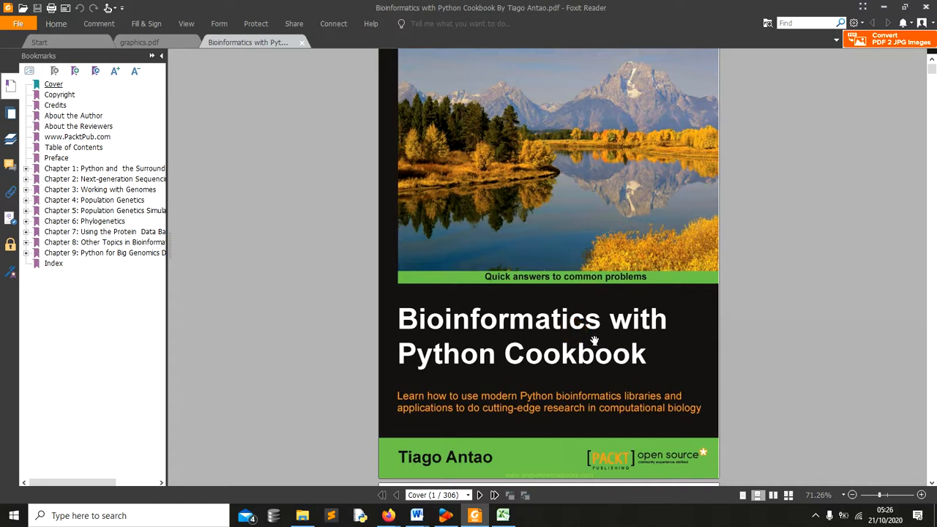
mouse_move(658, 349)
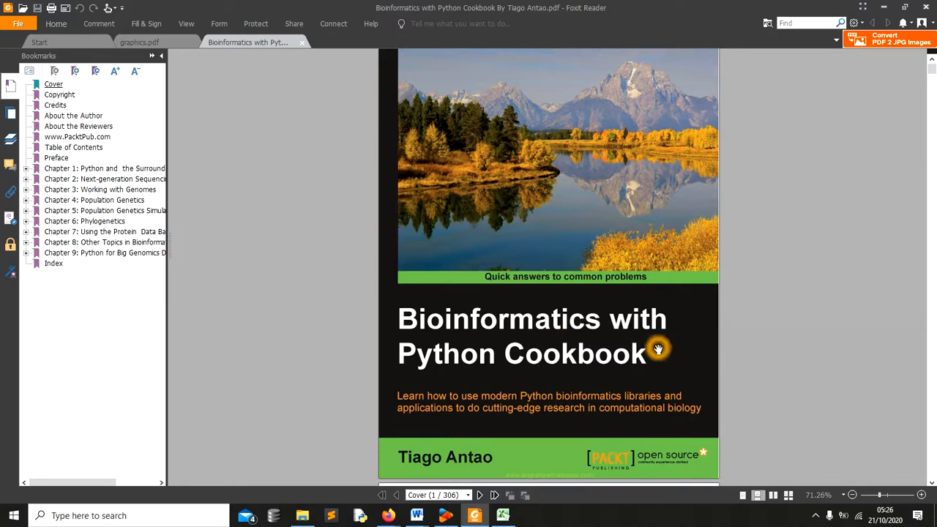